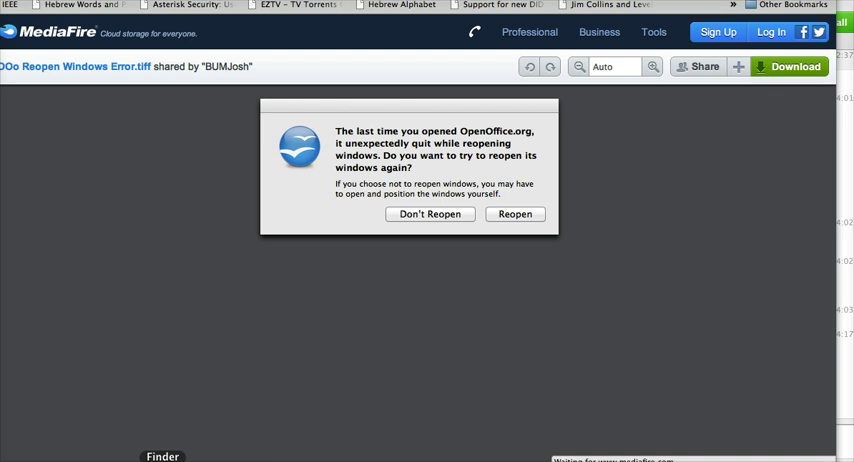
Step: Dismiss OpenOffice's reopen-windows warning with Don't Reopen
{"action": "left_click", "coordinate": [430, 213]}
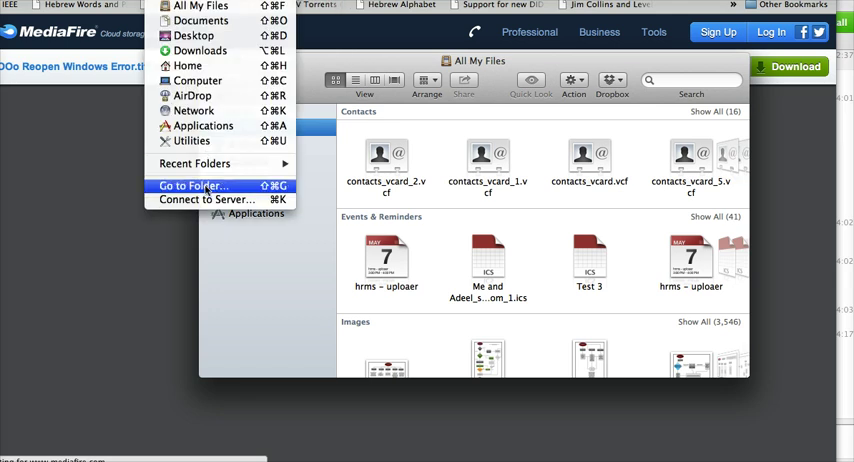
Step: Jump to ~/Library via Go to Folder
{"action": "left_click", "coordinate": [193, 186]}
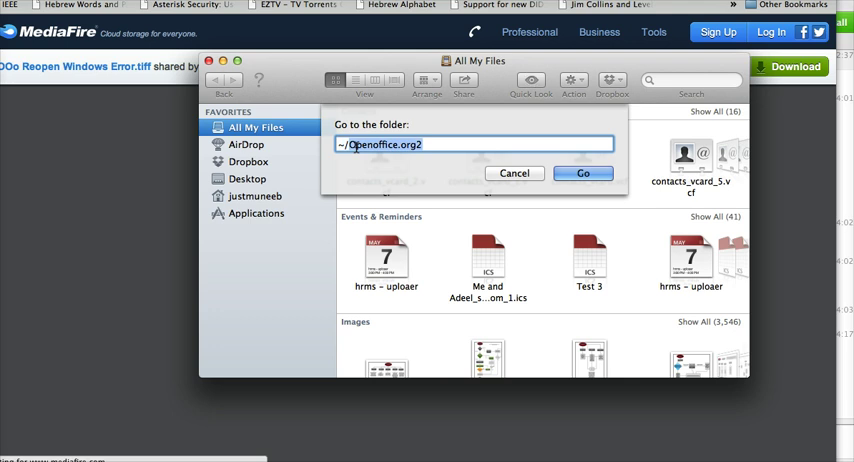
{"action": "type", "text": "~/Lib"}
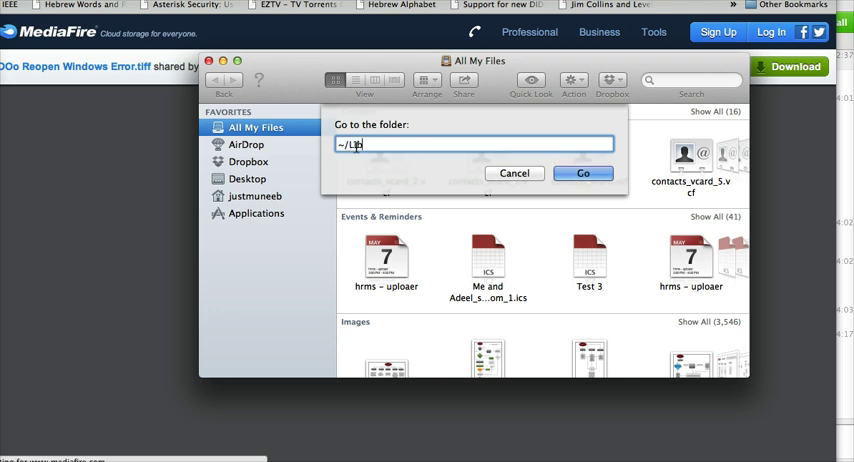
{"action": "left_click", "coordinate": [583, 173]}
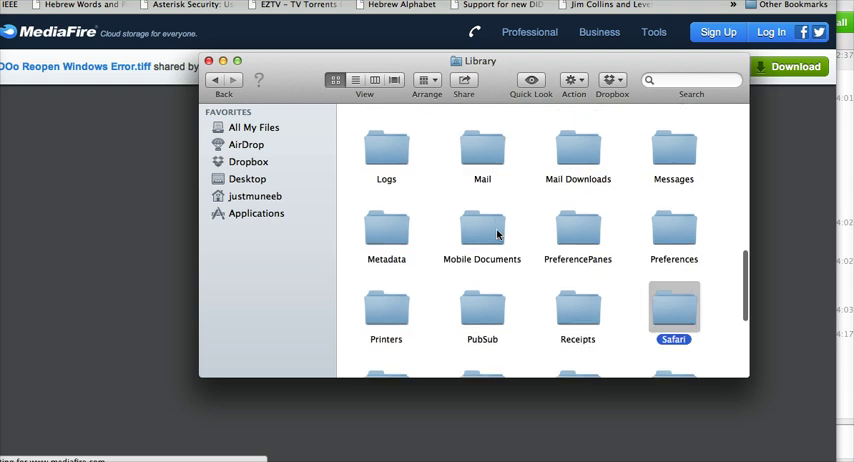
Step: Open Saved Application State in Library, then let OpenOffice start past the Don't Reopen prompt
{"action": "scroll", "scroll_direction": "down", "scroll_amount": 3}
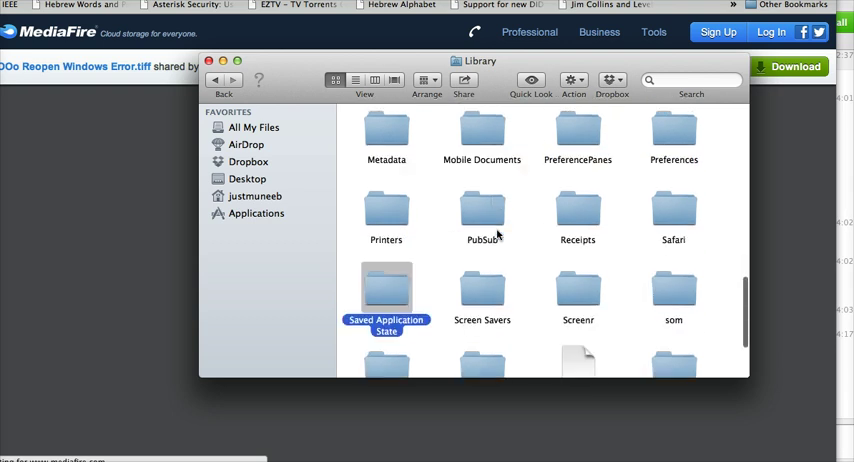
{"action": "double_click", "coordinate": [386, 291]}
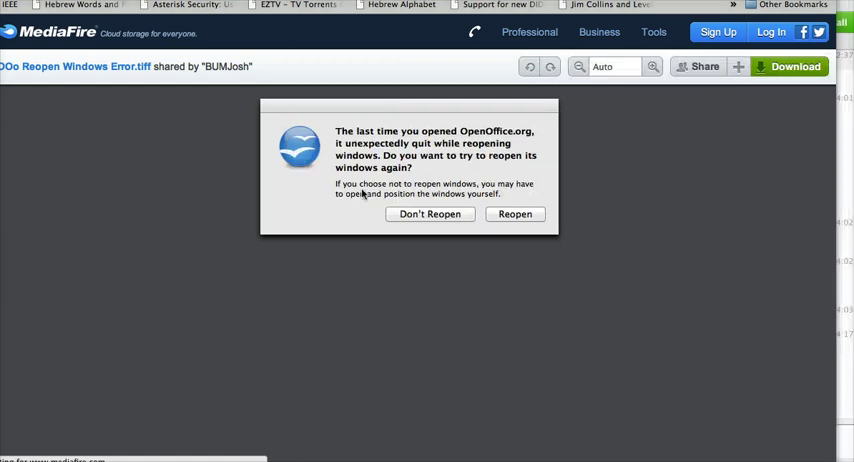
{"action": "left_click", "coordinate": [515, 214]}
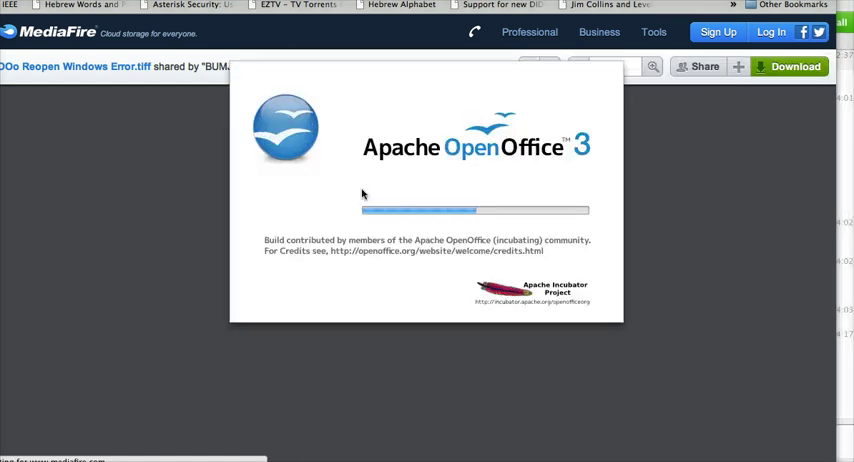